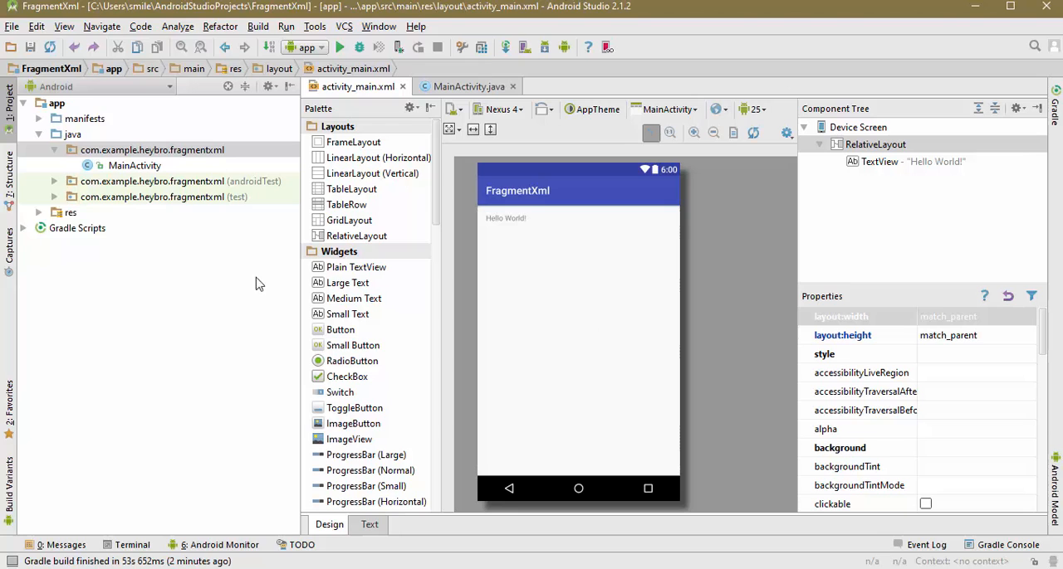
- Expand res and then layout in the Project pane to reveal activity_main.xml
click(39, 212)
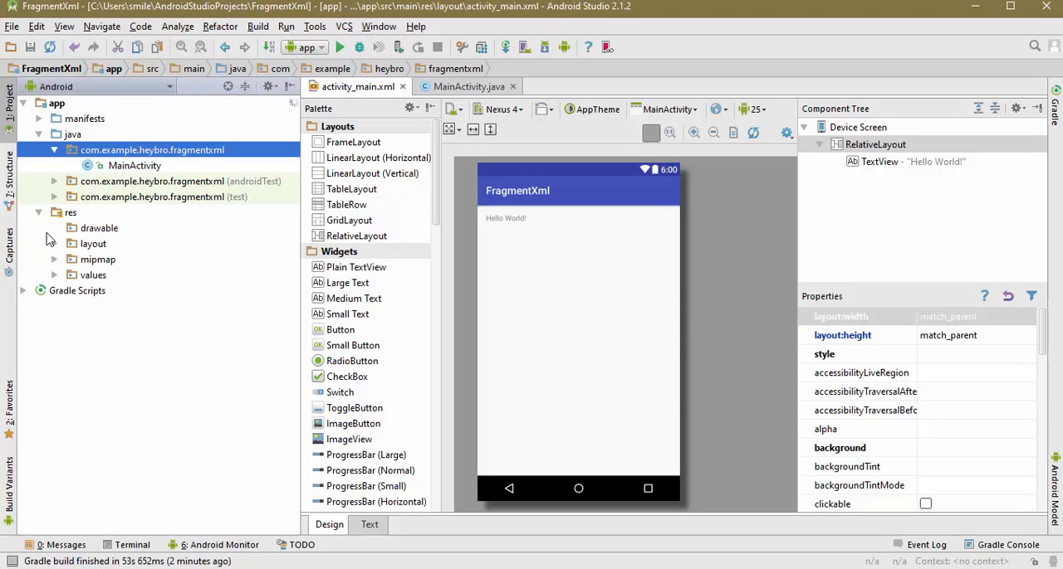
click(93, 244)
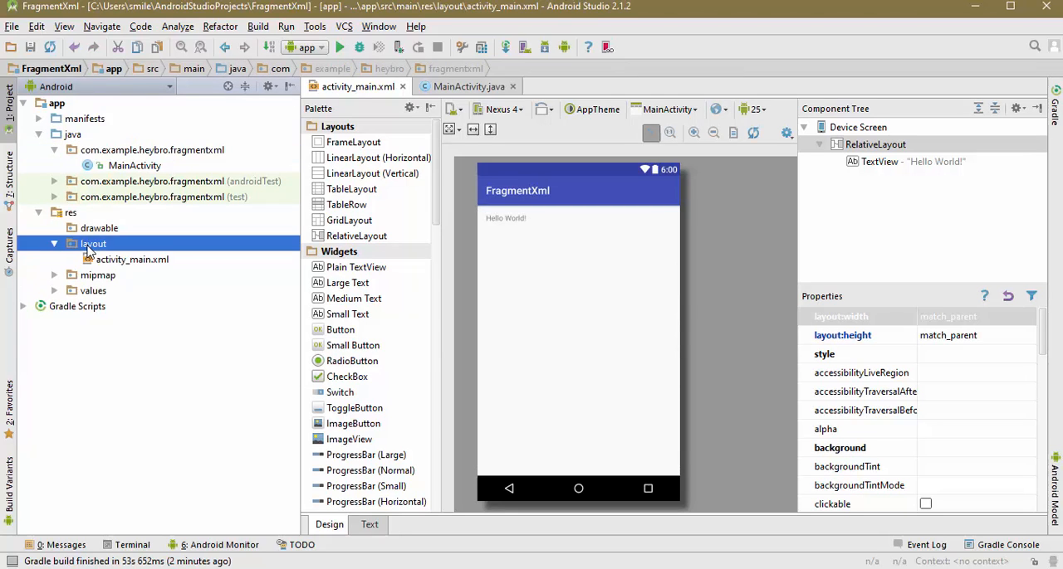
- Create a layout resource file named top_fragment with a RelativeLayout root element
right_click(93, 243)
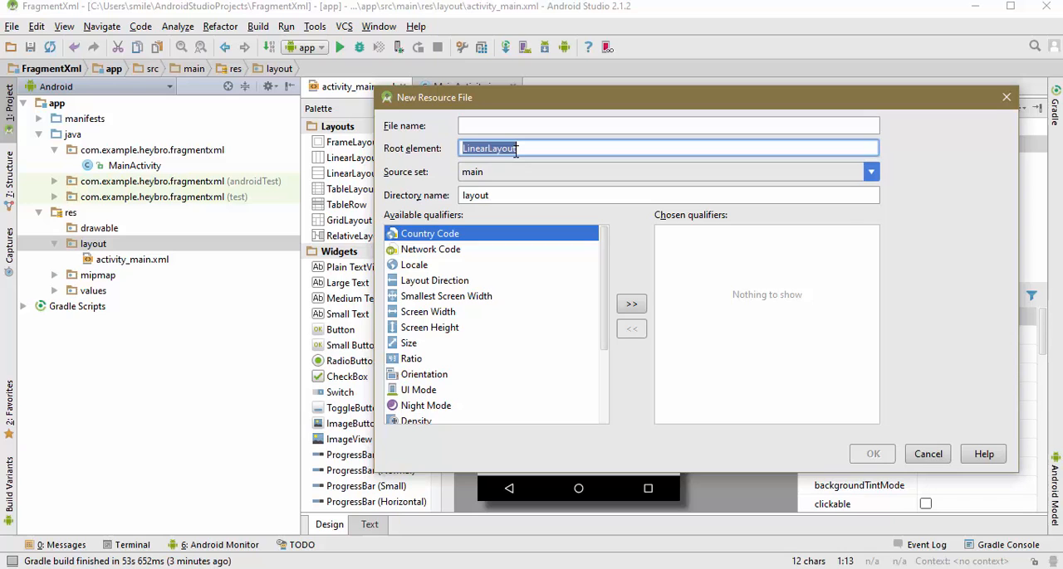
text(RelativeLayout)
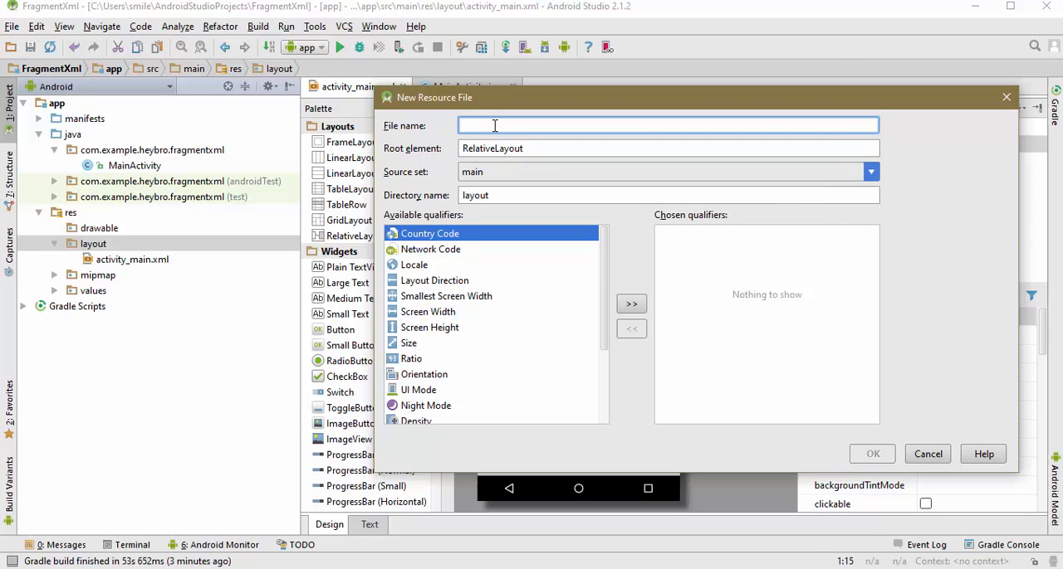
text(To)
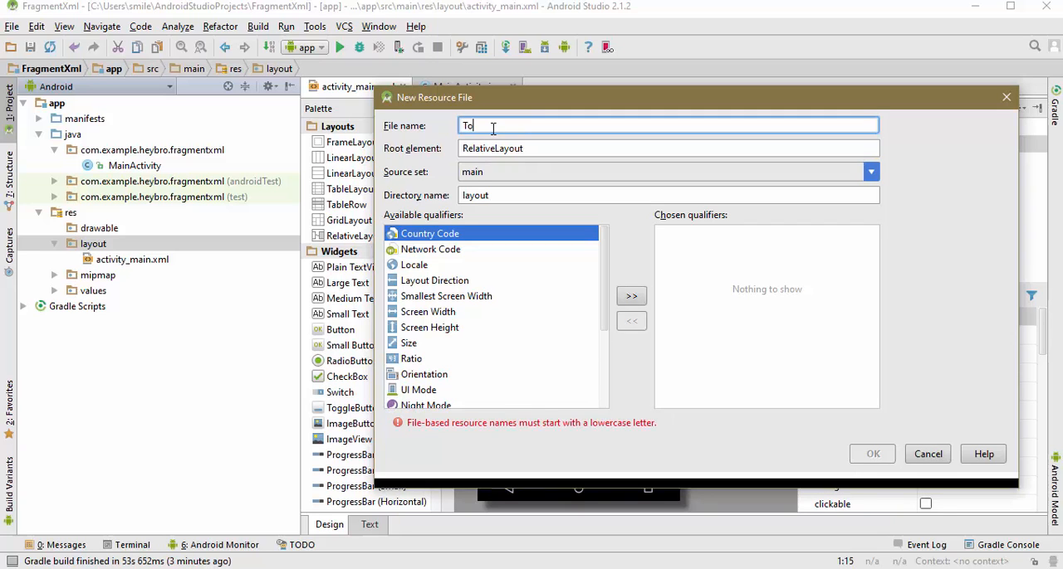
text(op+f)
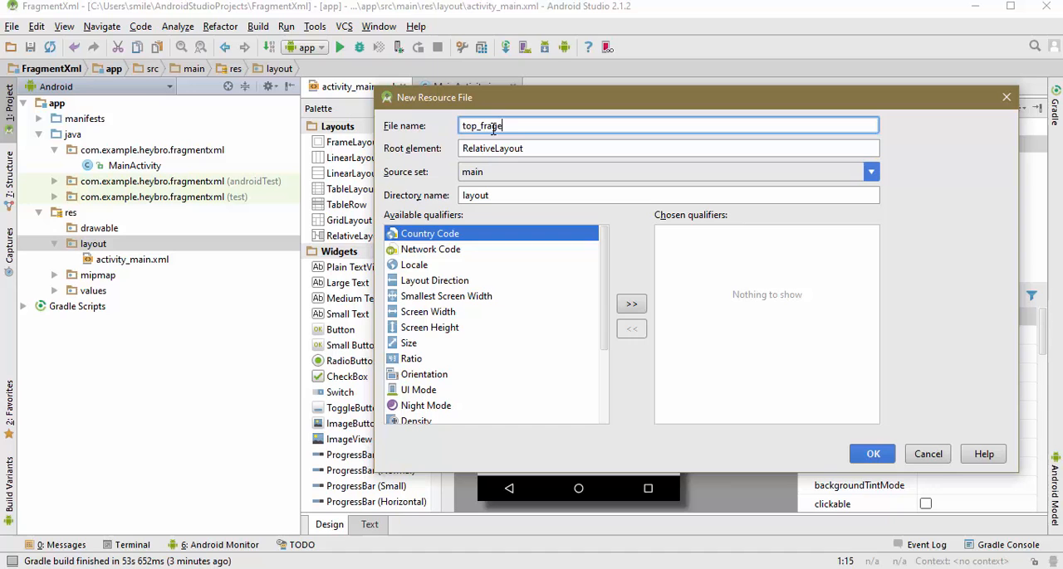
text(ment)
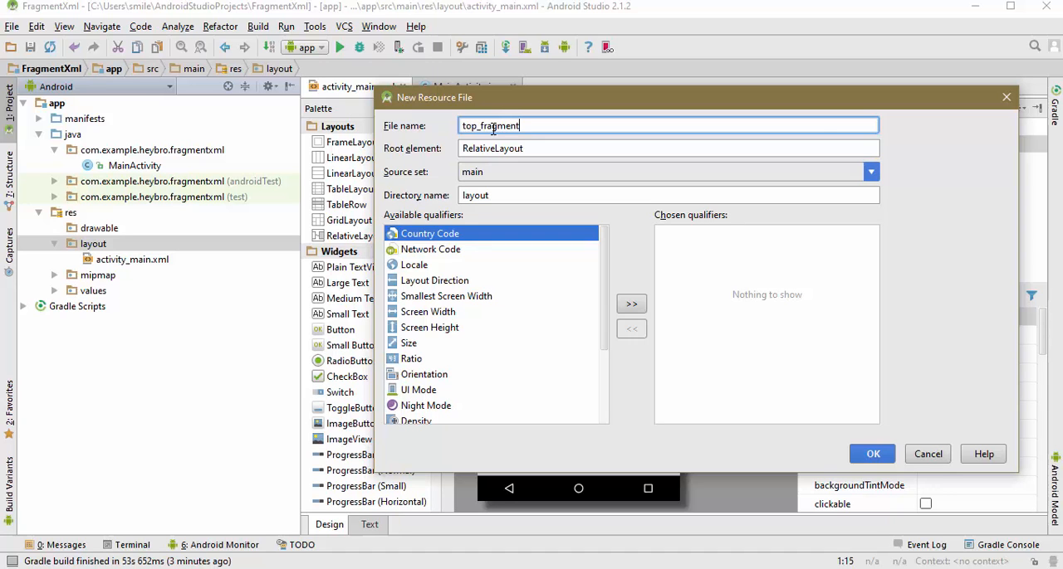
click(872, 453)
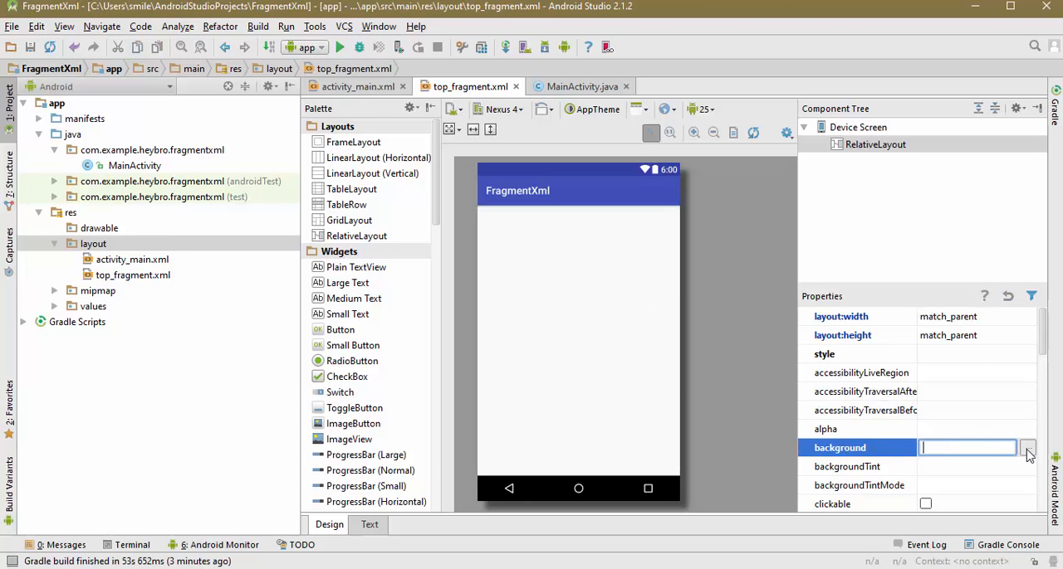
click(1028, 450)
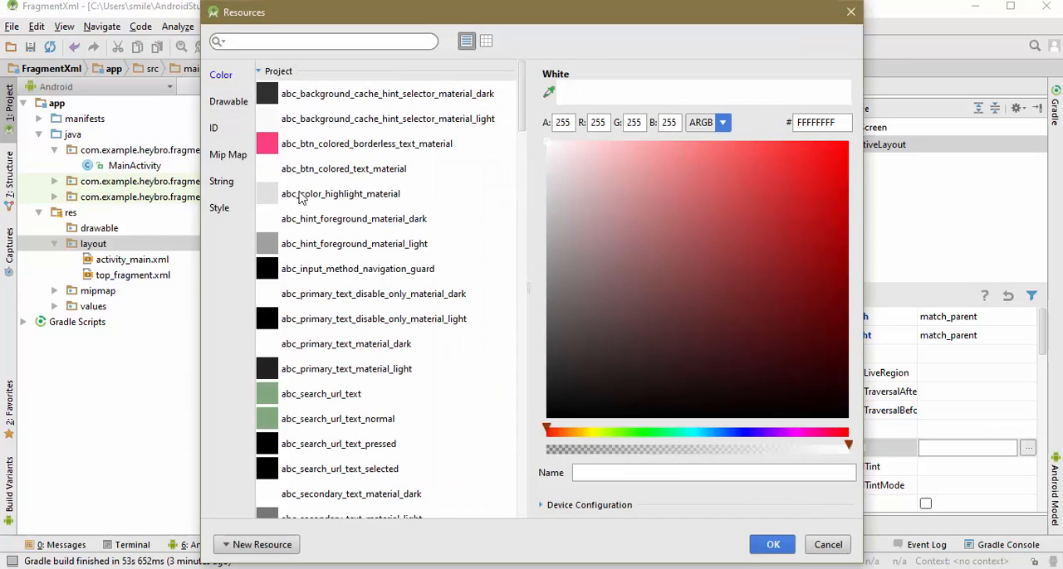
scroll(down, 3)
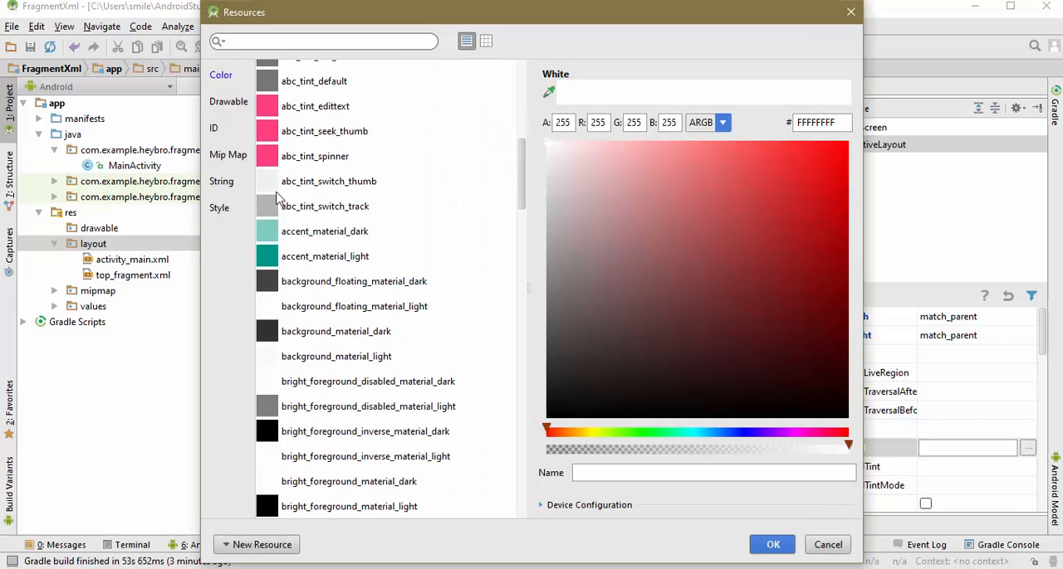
scroll(down, 3)
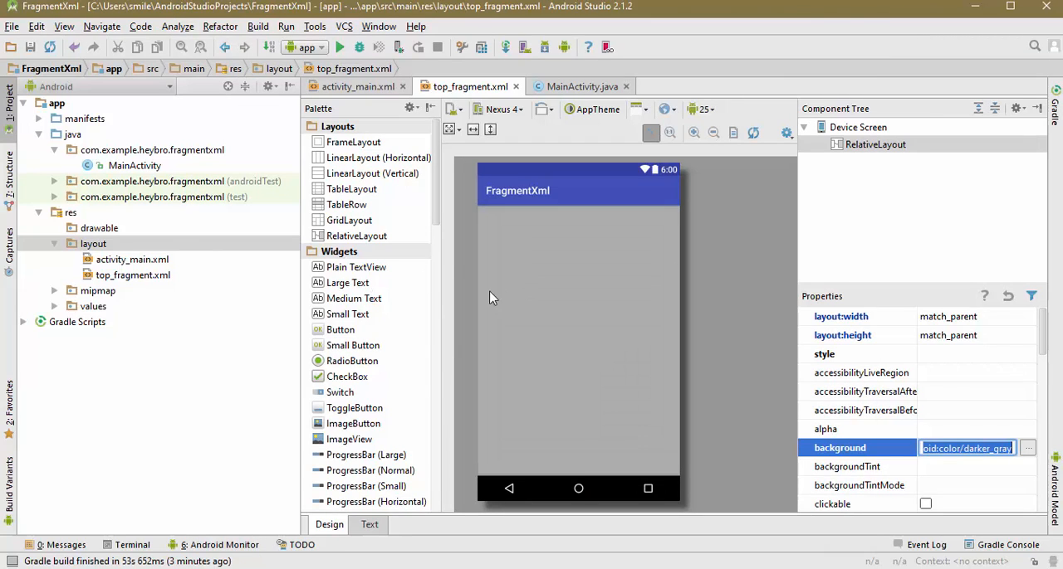
- Add a centred Large Text reading 'This is the top fragement' with text colour #fff
drag(349, 282, 578, 339)
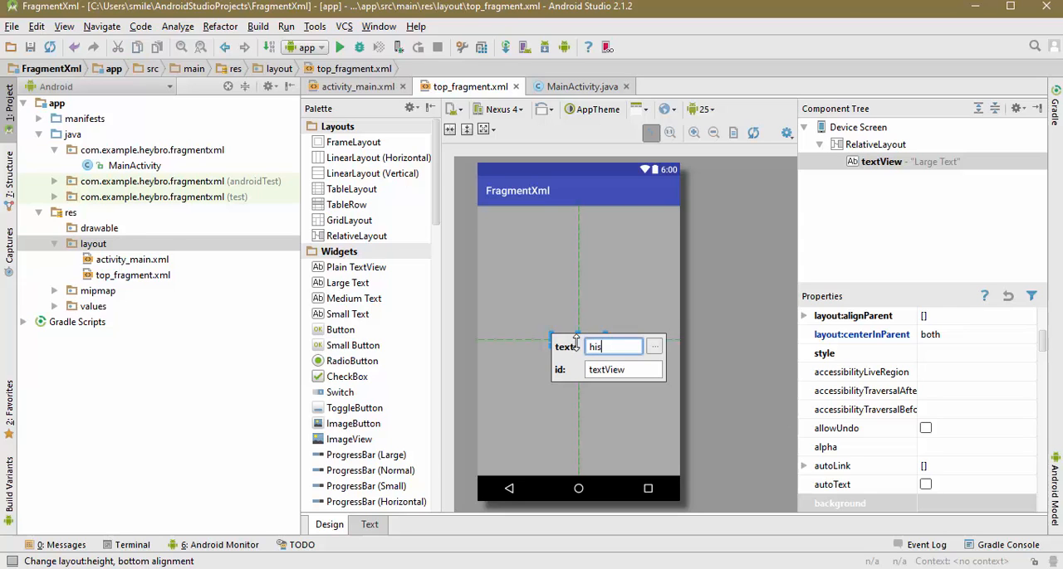
text(This is the top fragment)
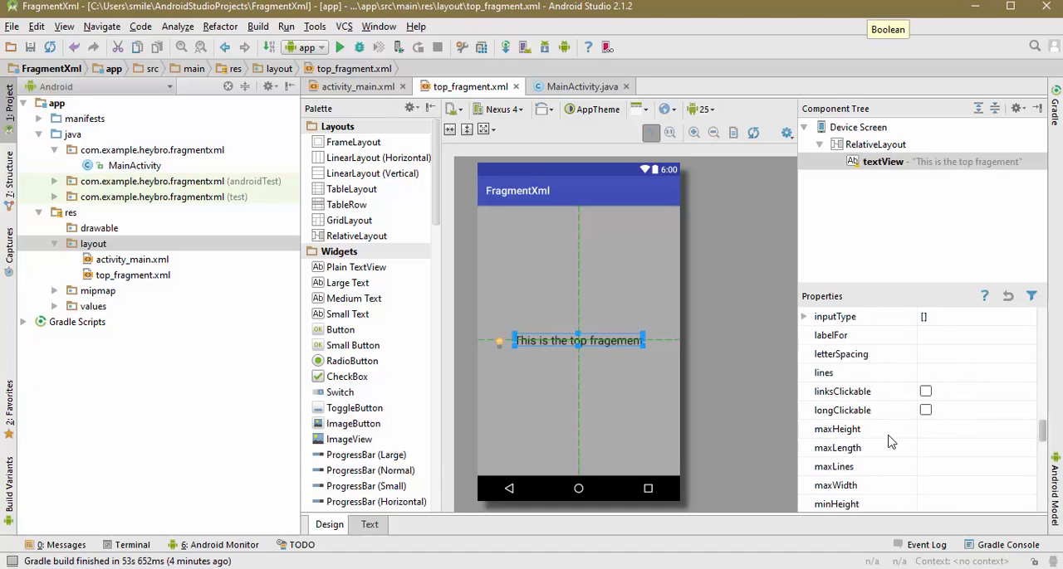
scroll(down, 3)
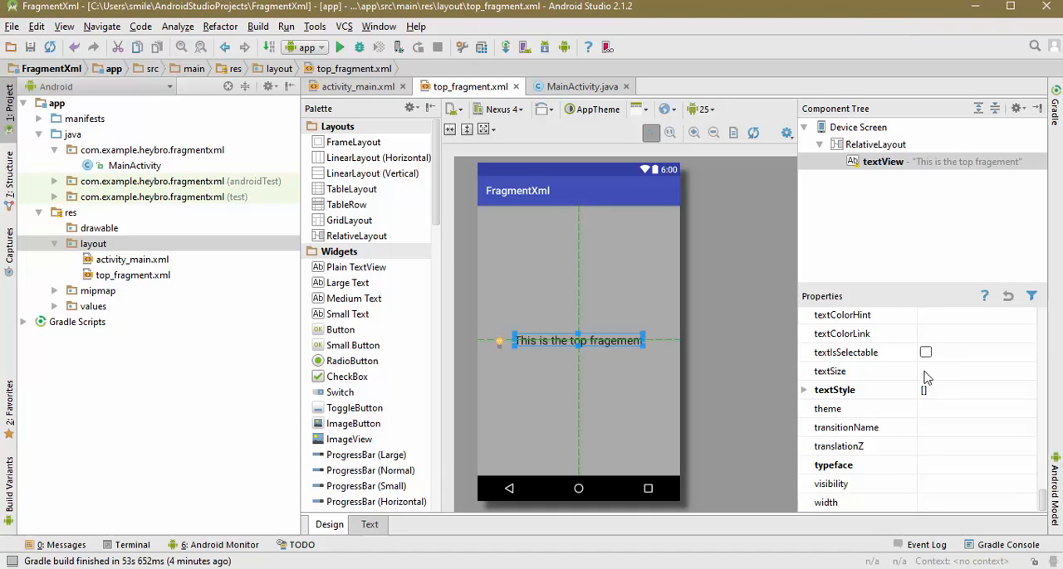
click(967, 371)
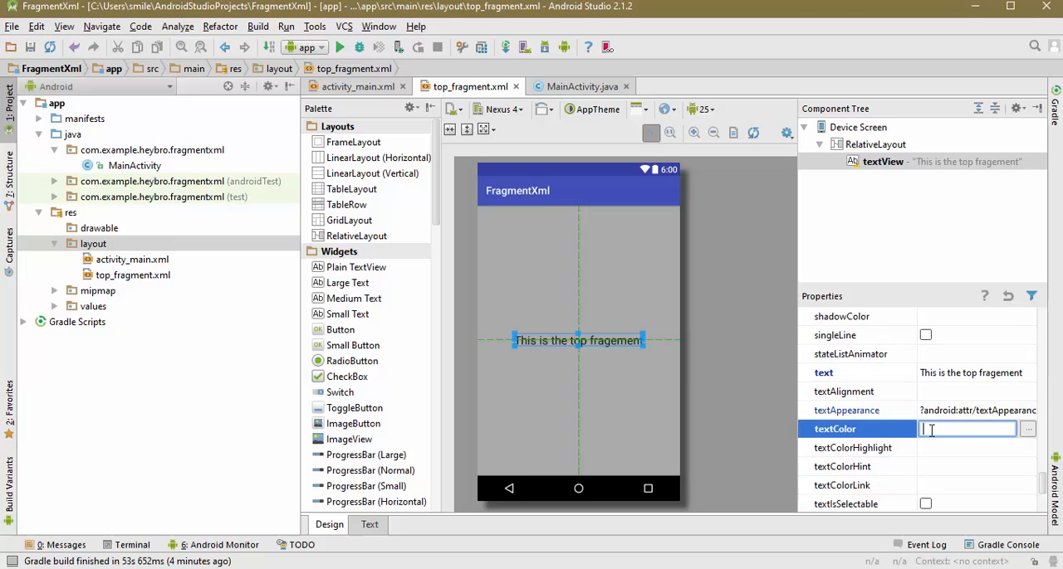
text(#ffffff)
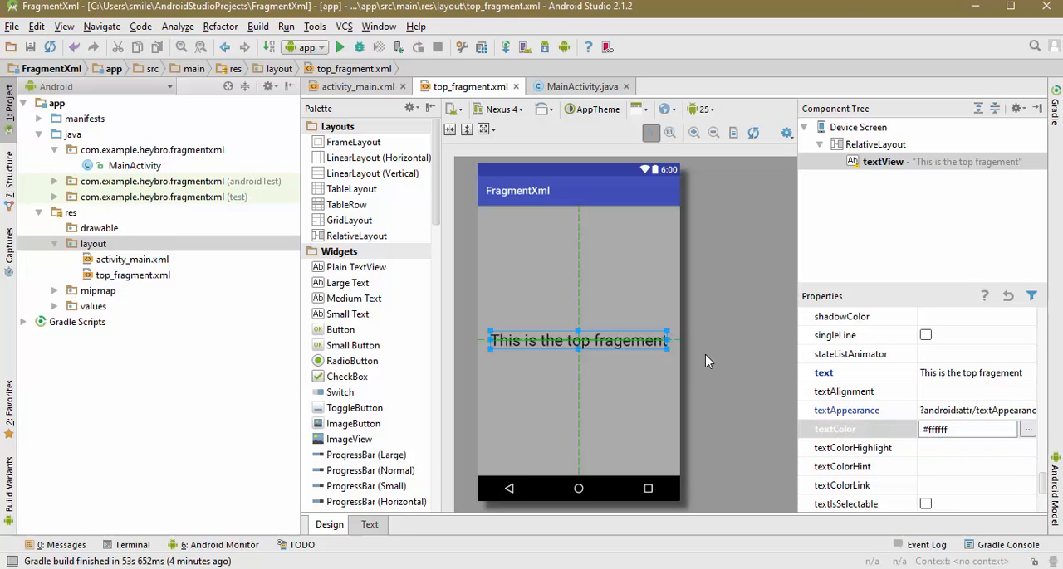
- Set the root RelativeLayout's layout height to 200dp
click(874, 144)
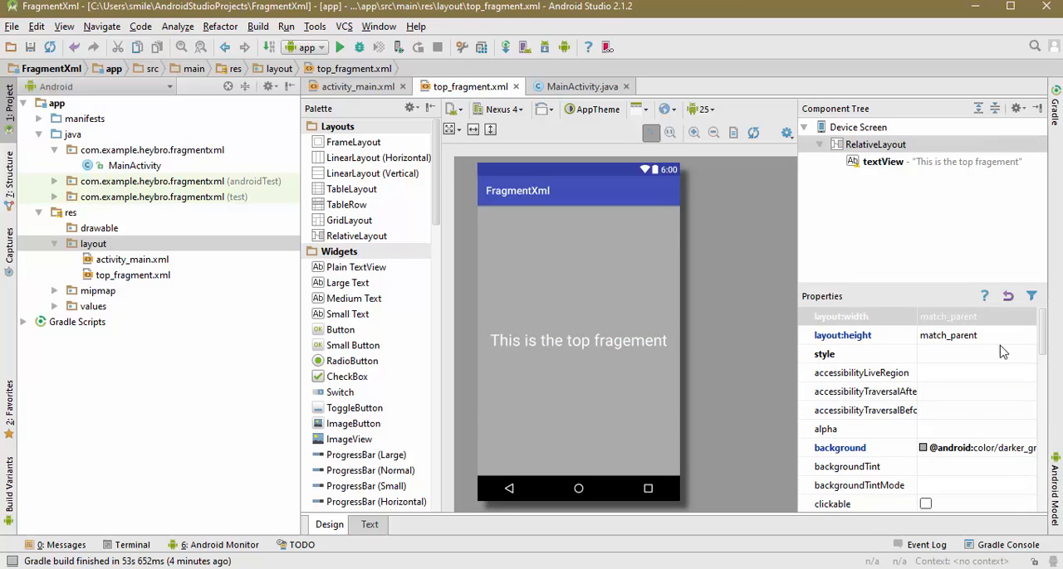
click(954, 335)
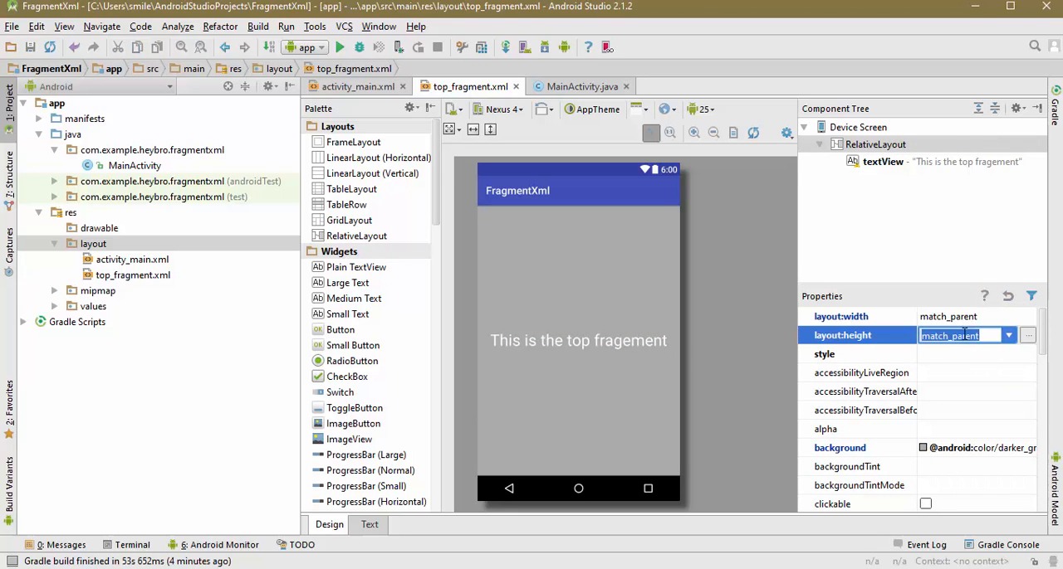
text(200dp)
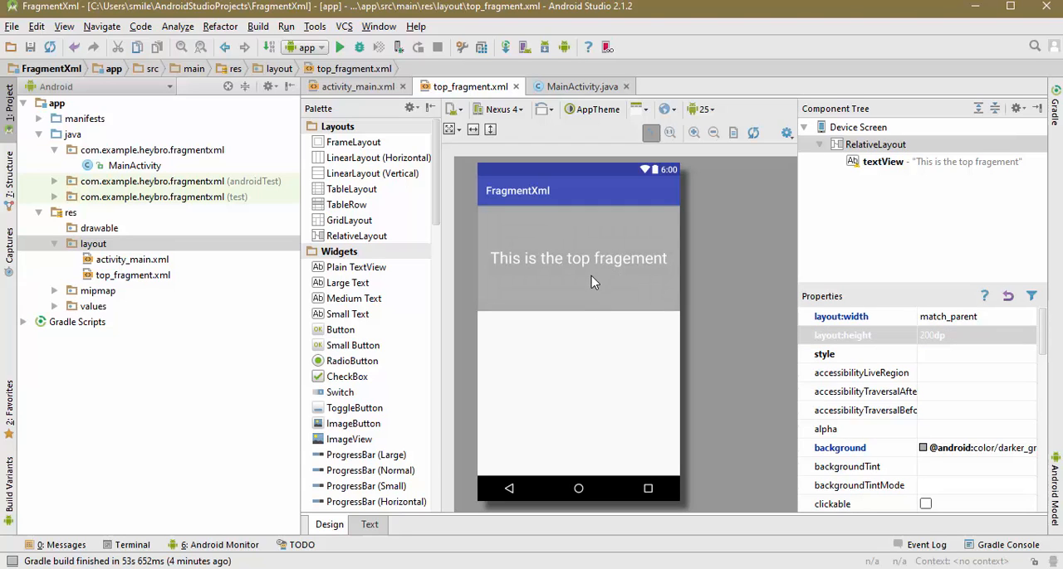
- Add a Java class named TopFragment to the com.example.heybro.fragmentxml package
right_click(152, 150)
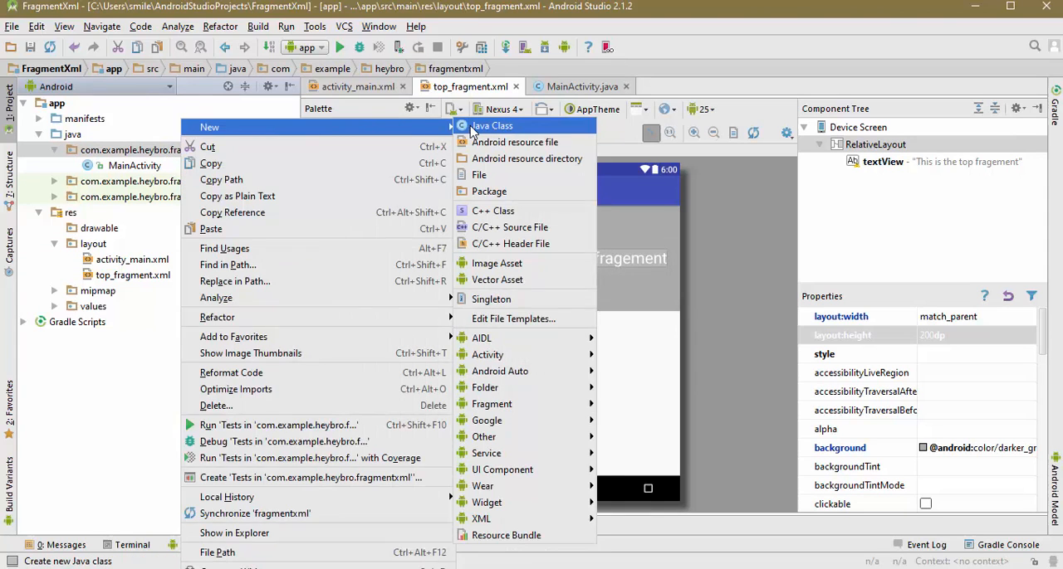
click(492, 125)
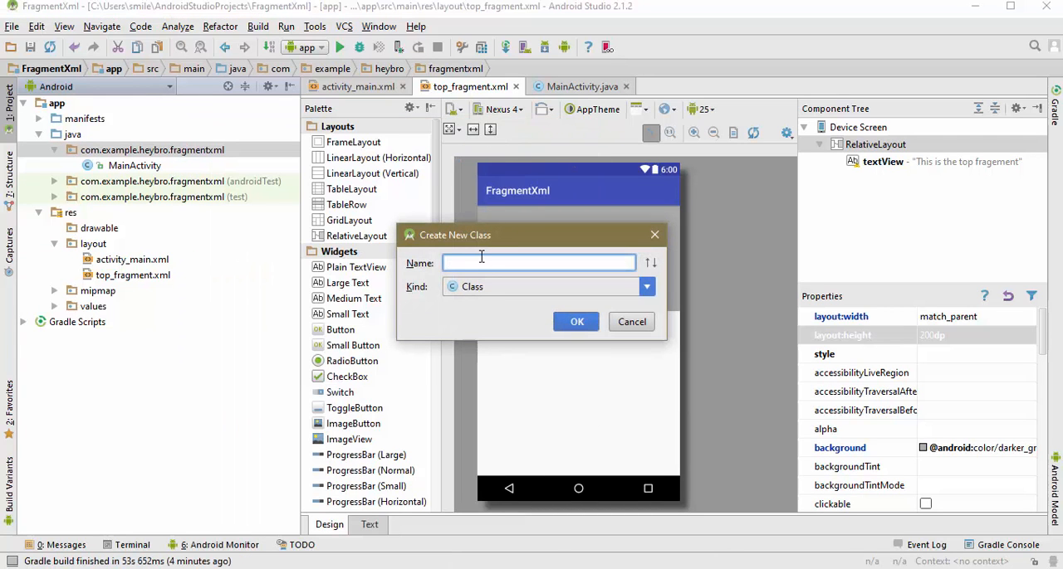
text(Top_f)
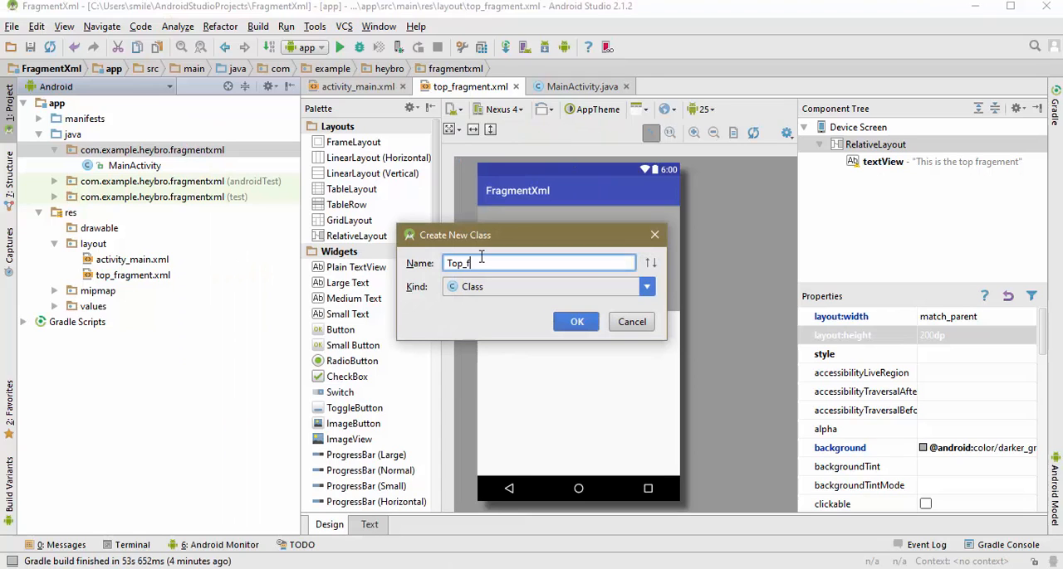
text(TopFragment)
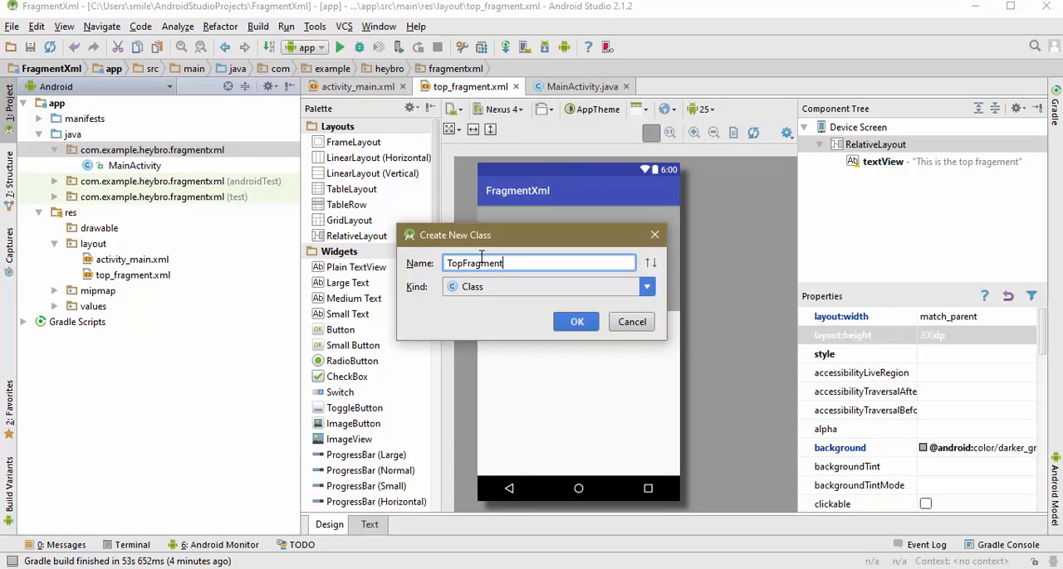
key(BackSpace)
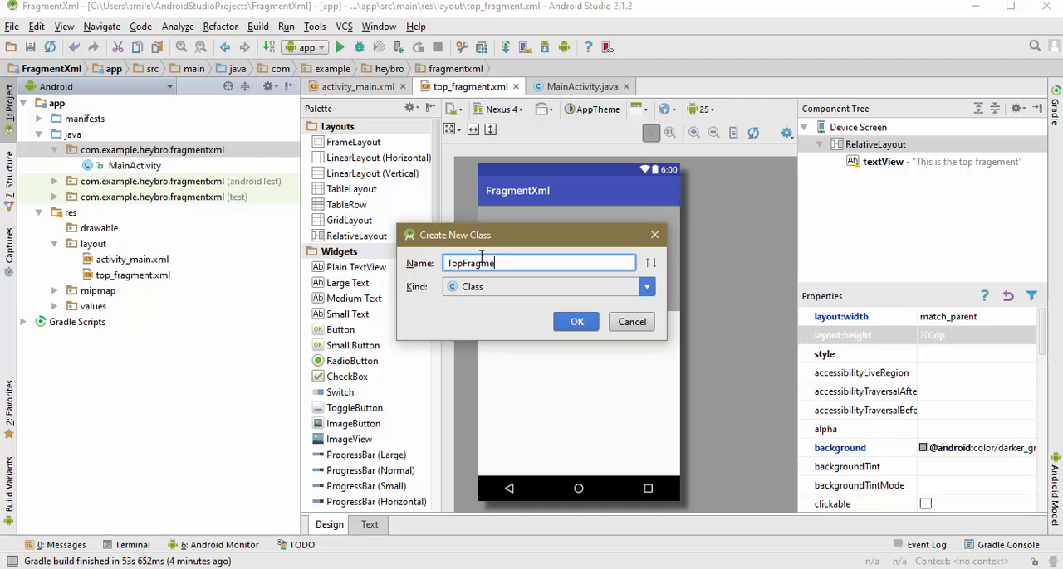
click(576, 322)
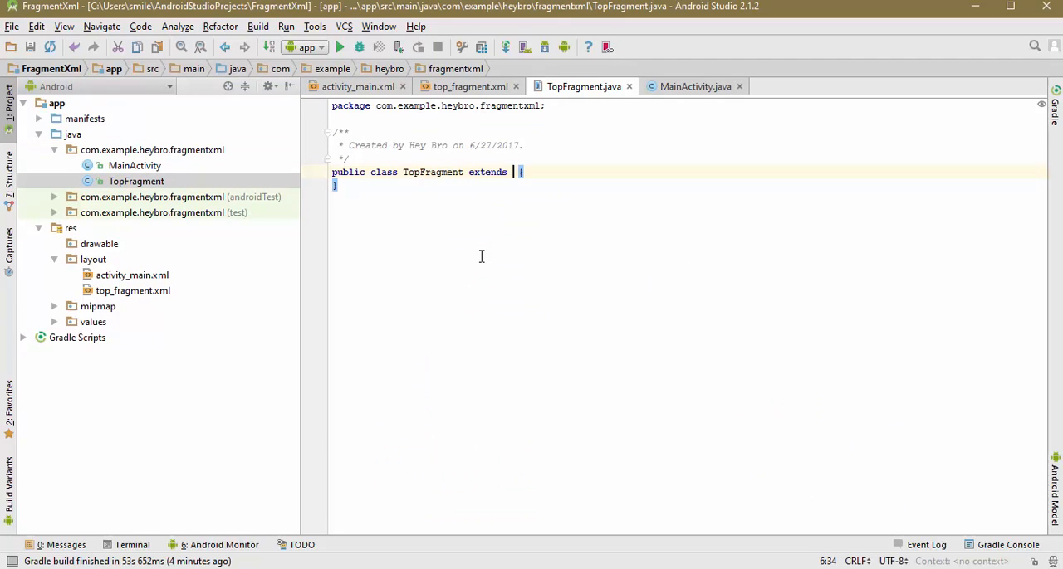
- Extend support Fragment and override onCreateView to inflate R.layout.top_fragment, container, false
text(Frag)
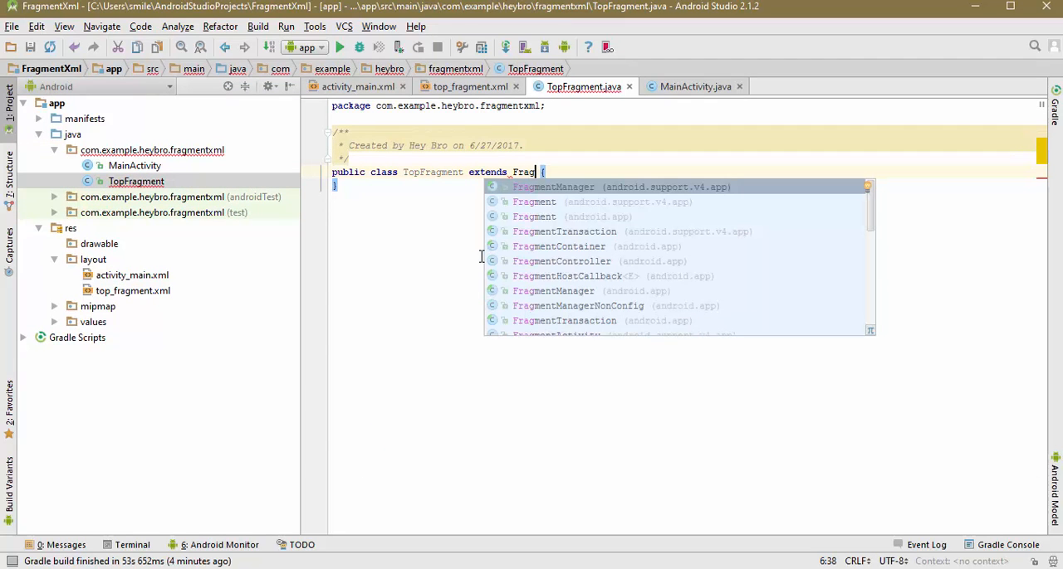
click(534, 202)
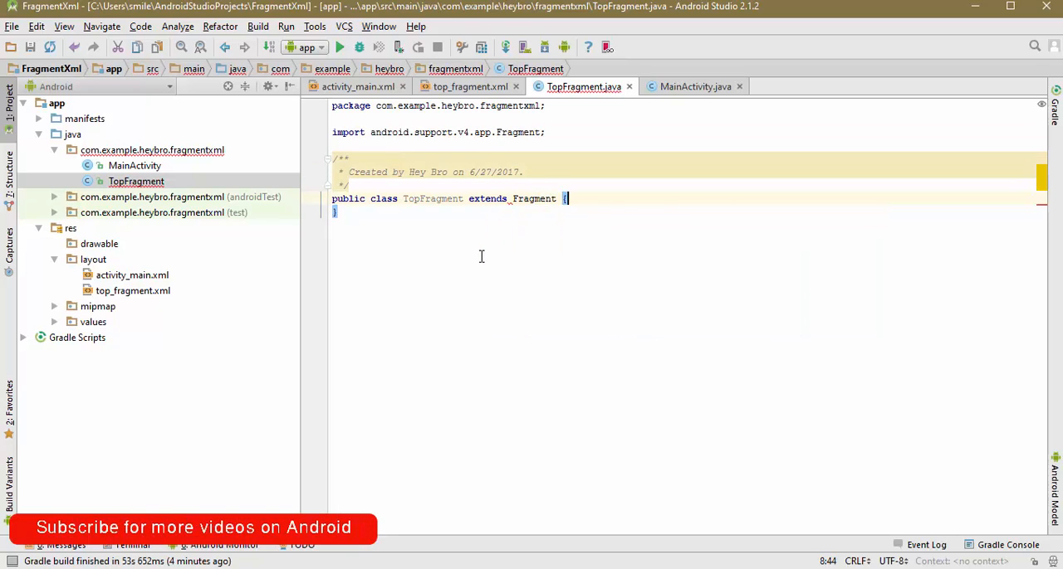
text(onC)
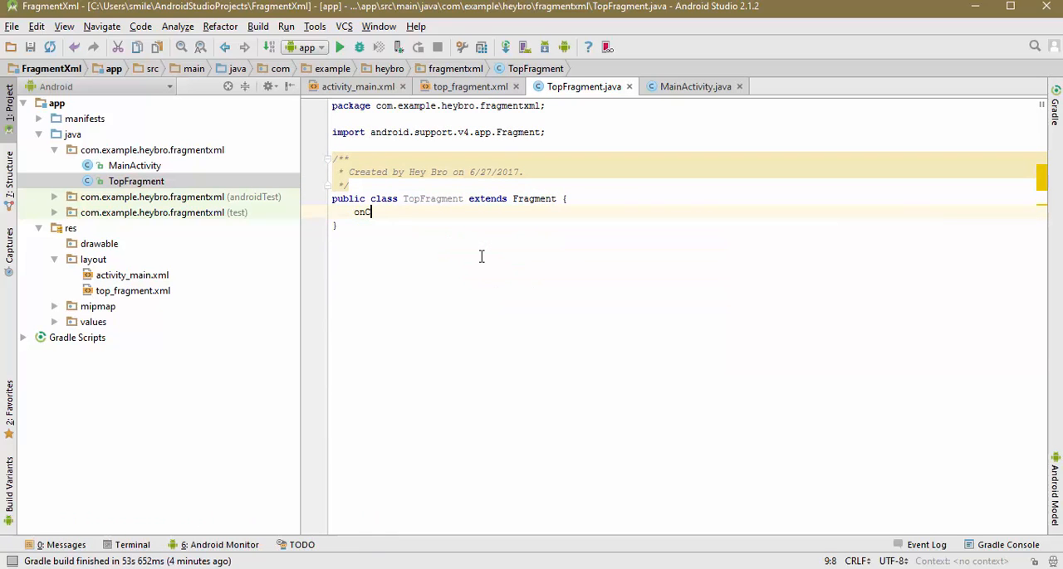
key(Enter)
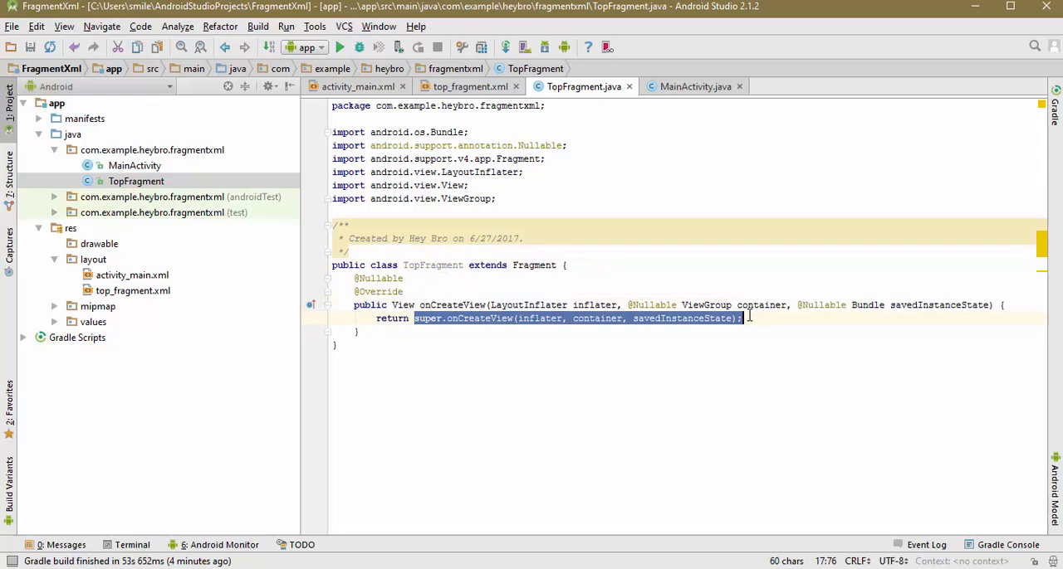
text(inflater.inflate();)
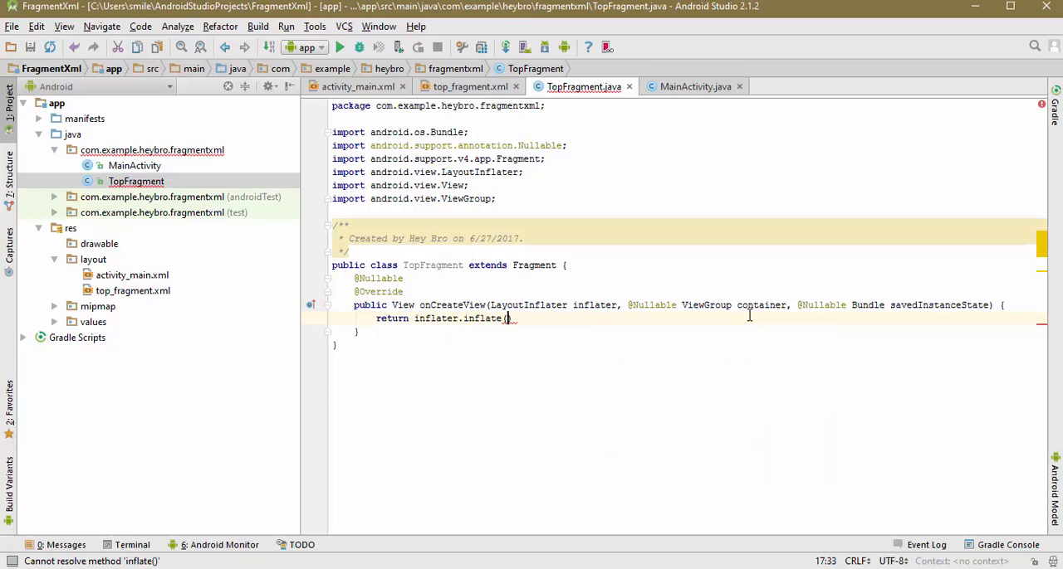
text((R.layout.top_fragment,container,false)
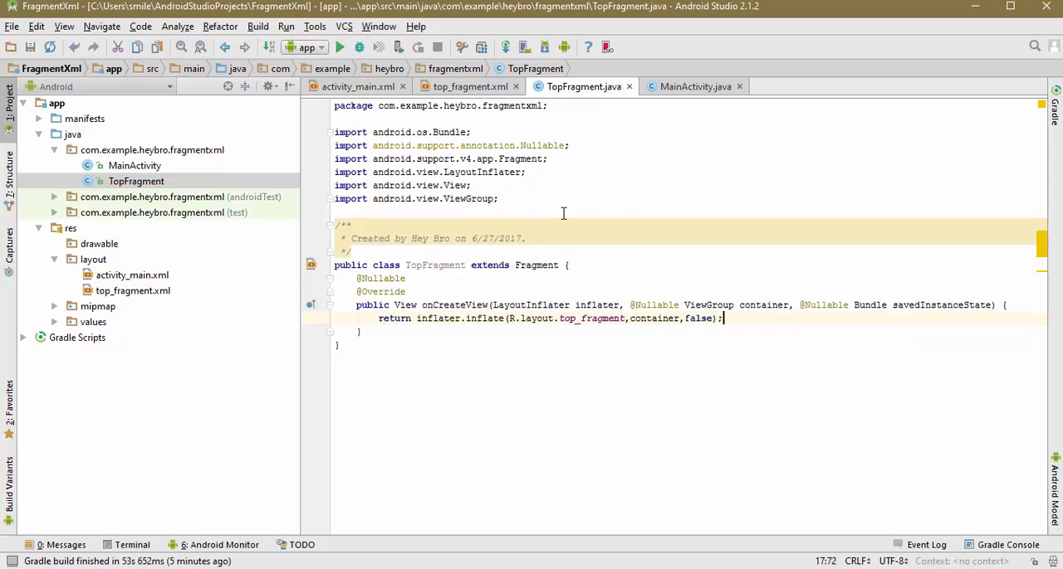
click(133, 290)
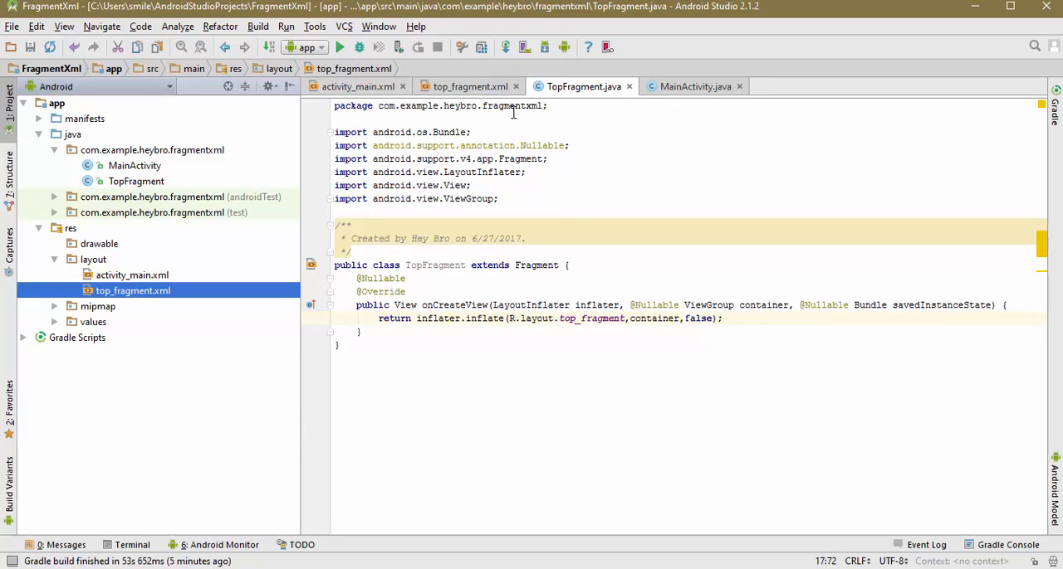
- Add a Custom <fragment> element using TopFragment to the activity_main layout
click(356, 86)
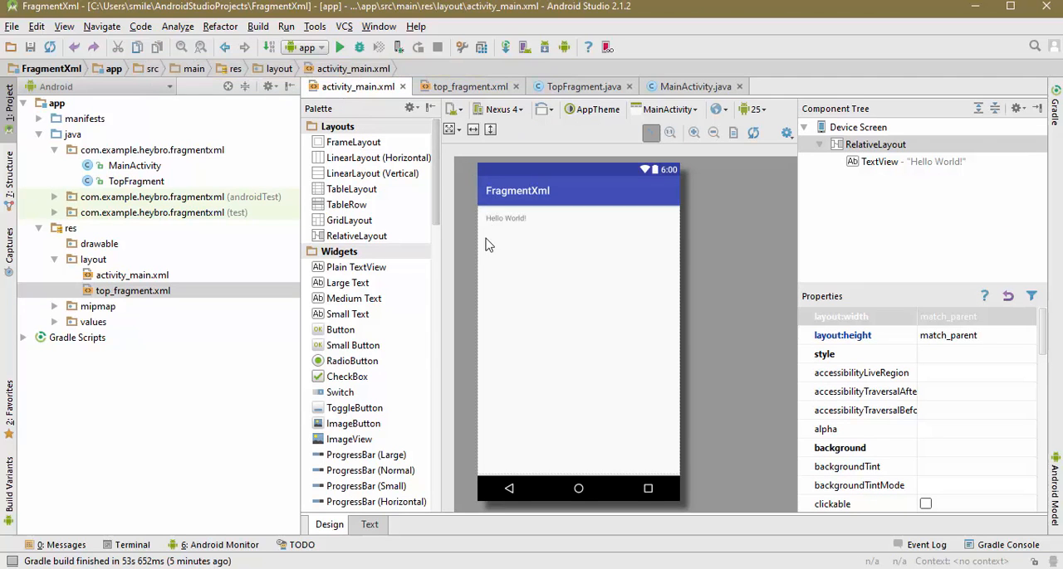
scroll(down, 3)
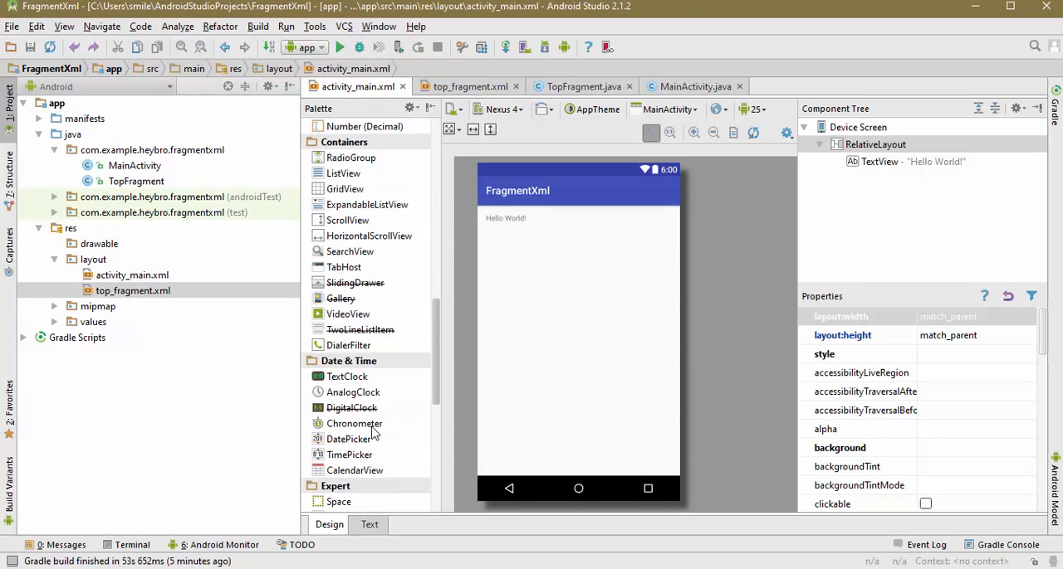
scroll(down, 3)
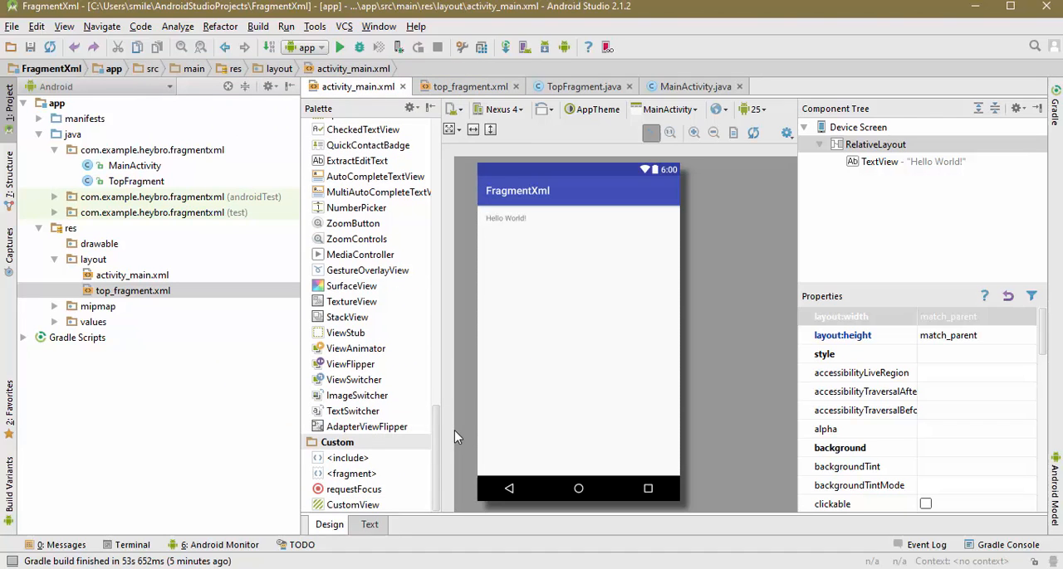
mouse_move(354, 474)
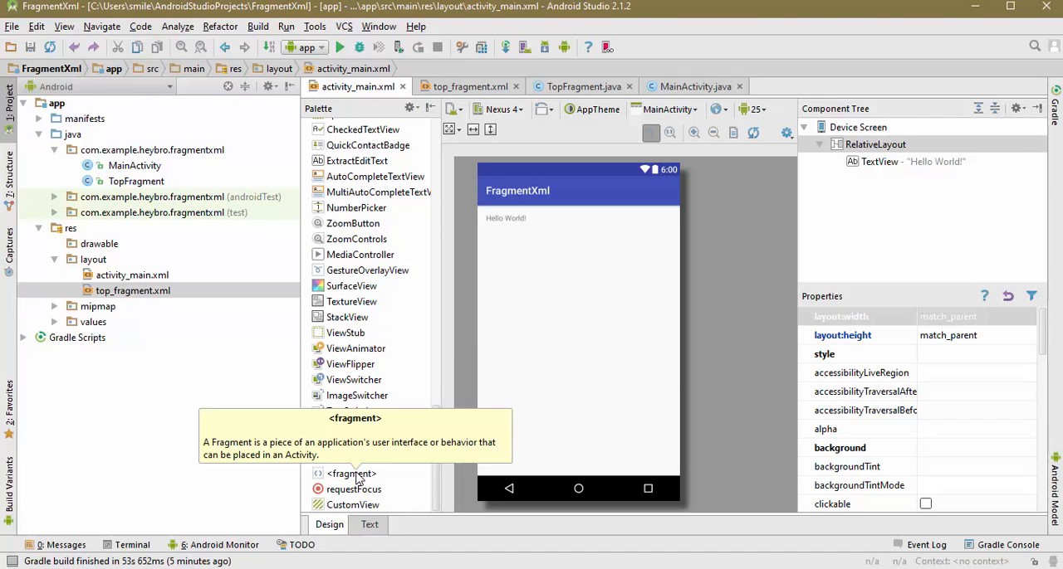
click(349, 473)
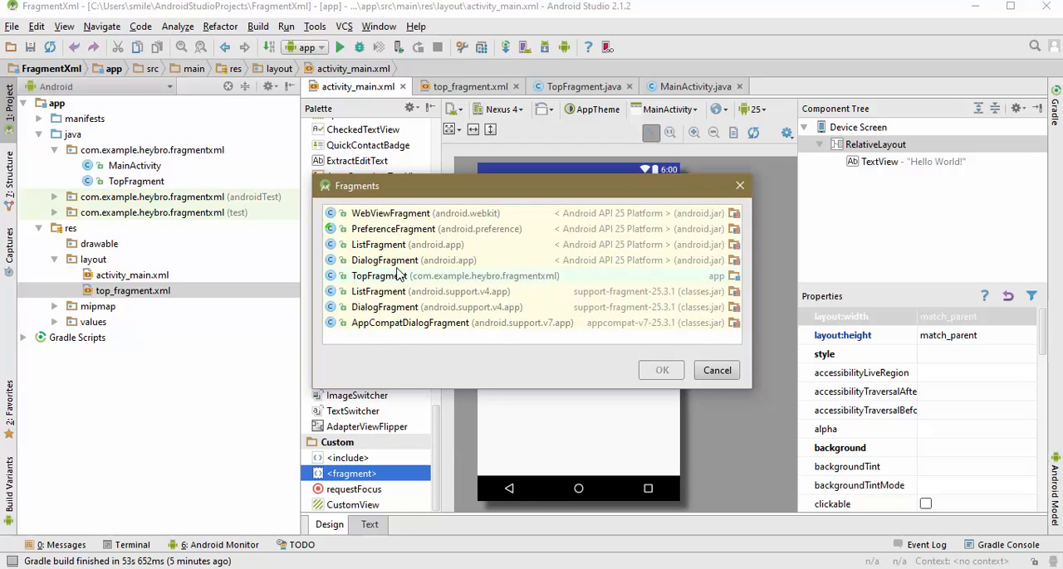
click(396, 276)
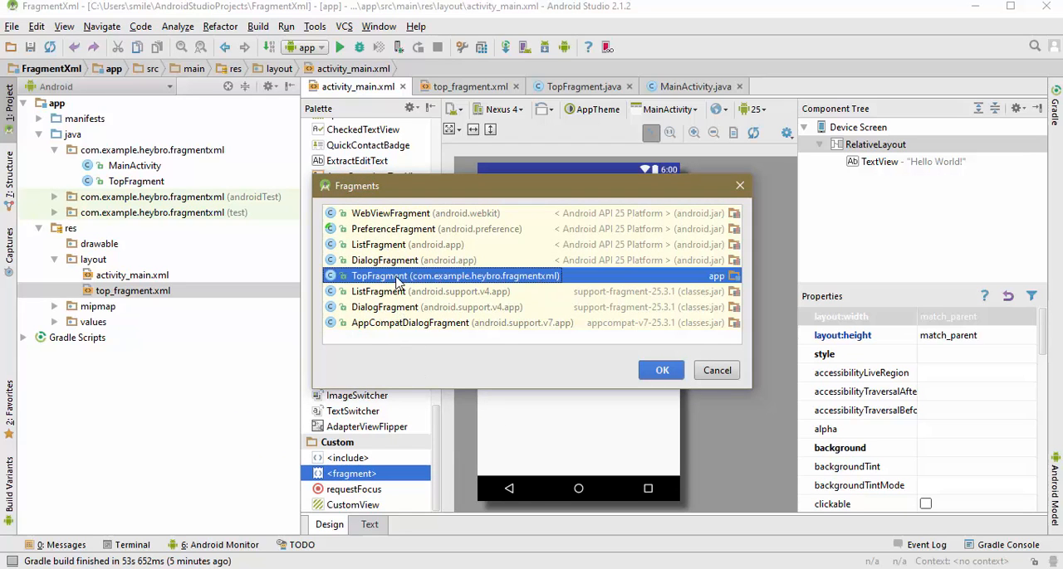
mouse_move(386, 282)
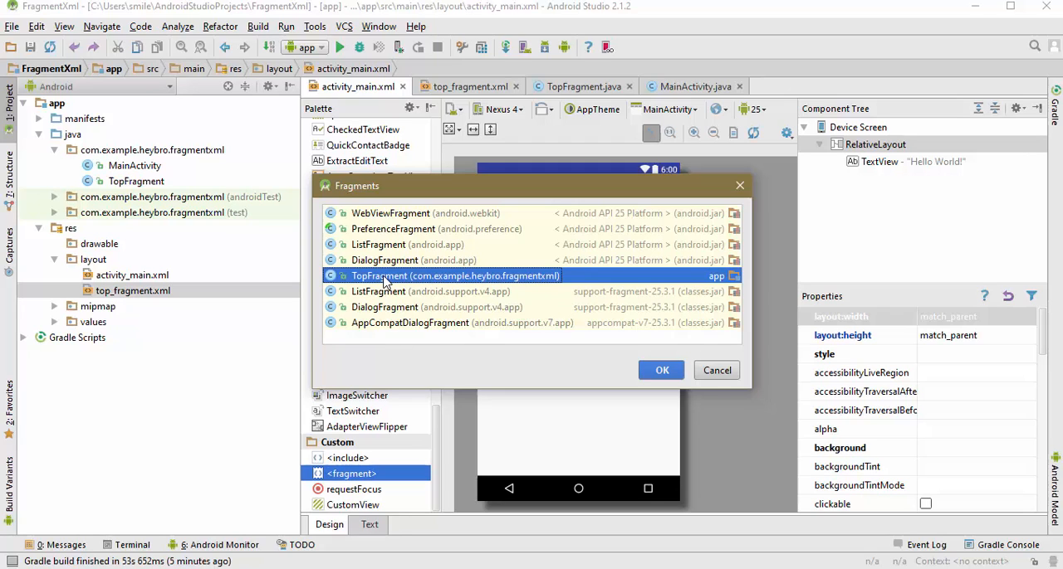
mouse_move(378, 285)
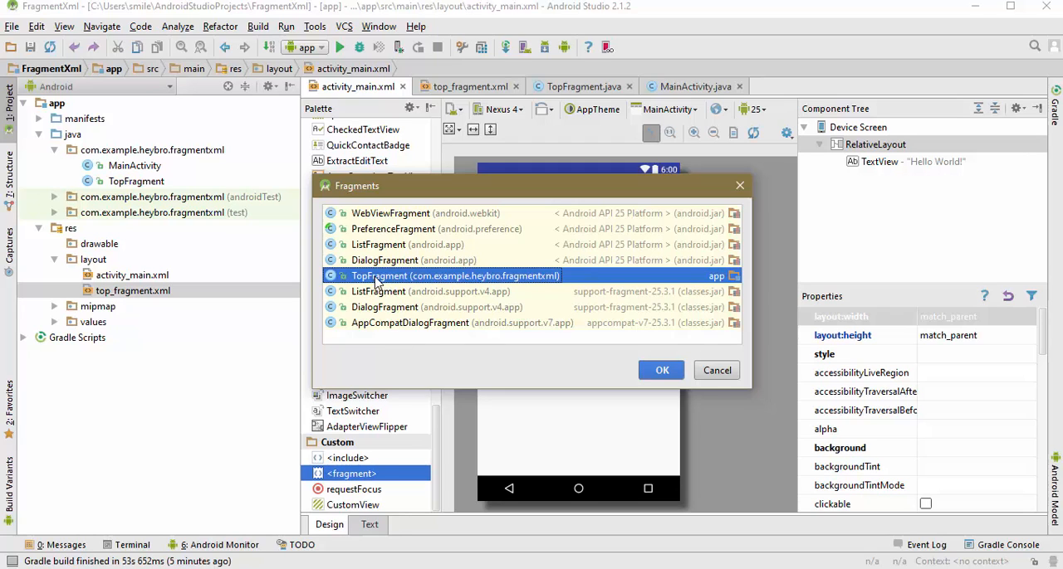
mouse_move(660, 371)
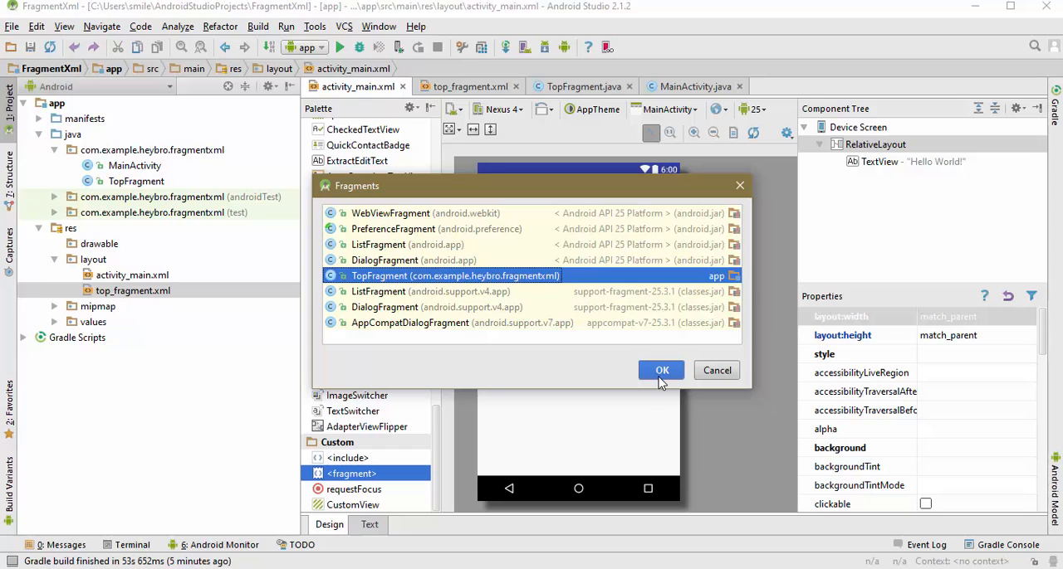
click(660, 370)
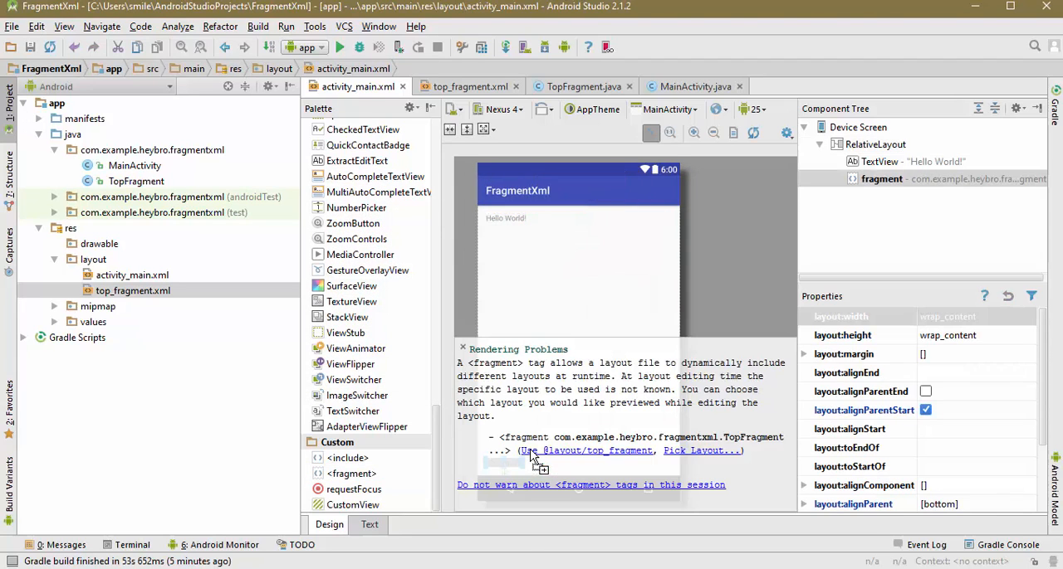
mouse_move(572, 459)
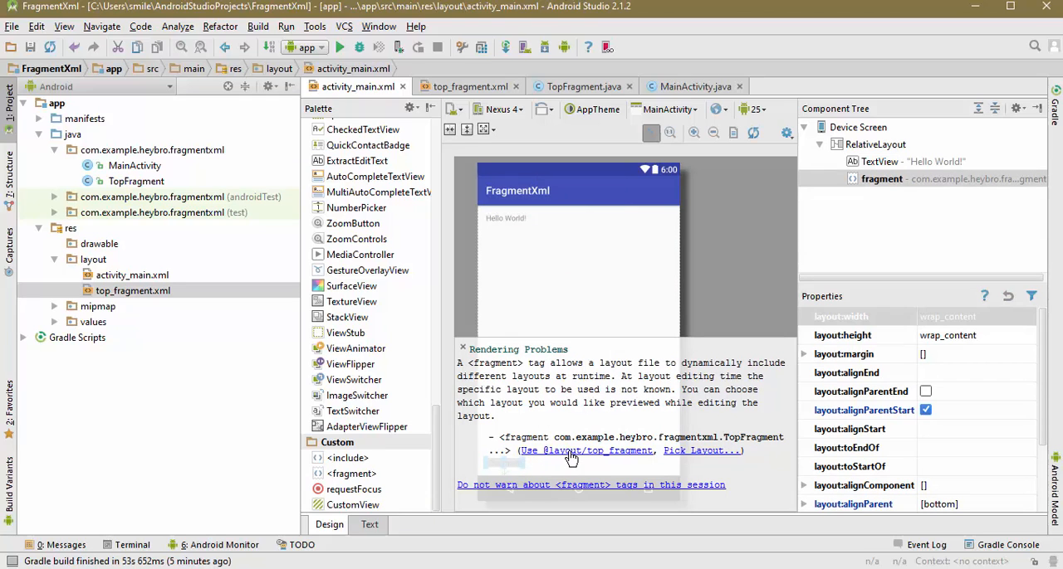
mouse_move(567, 459)
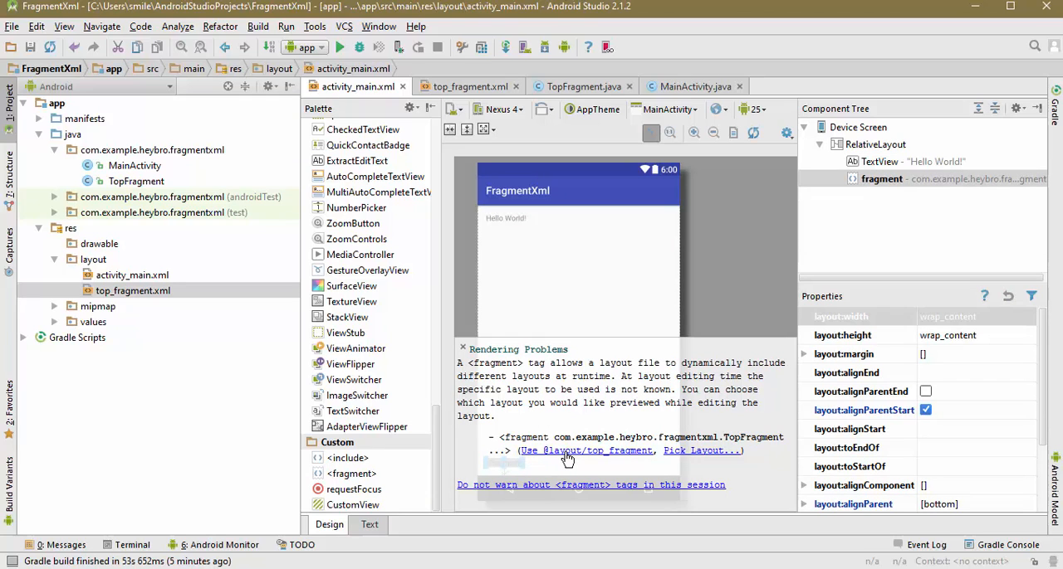
click(586, 451)
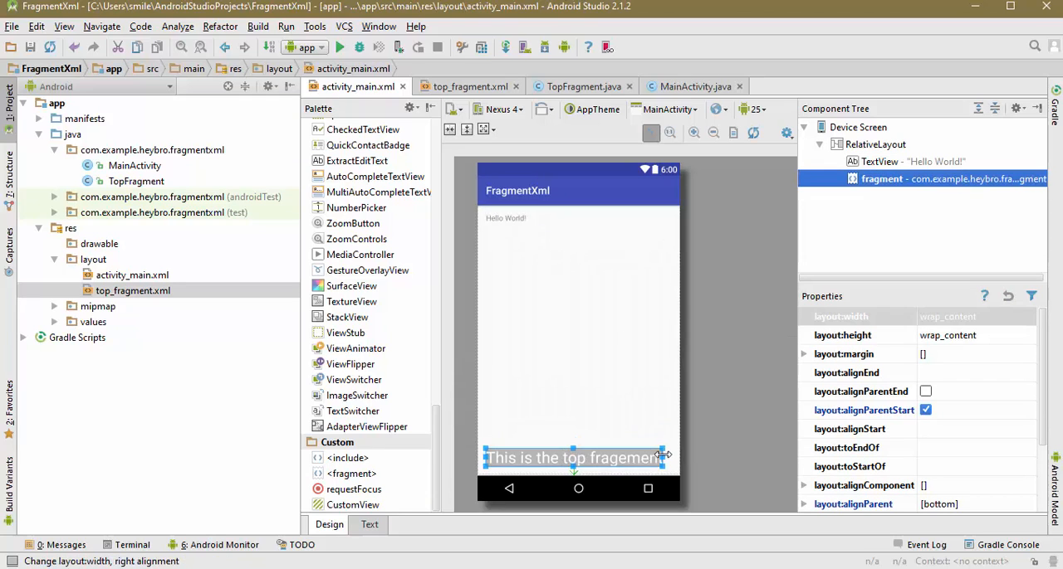
click(927, 391)
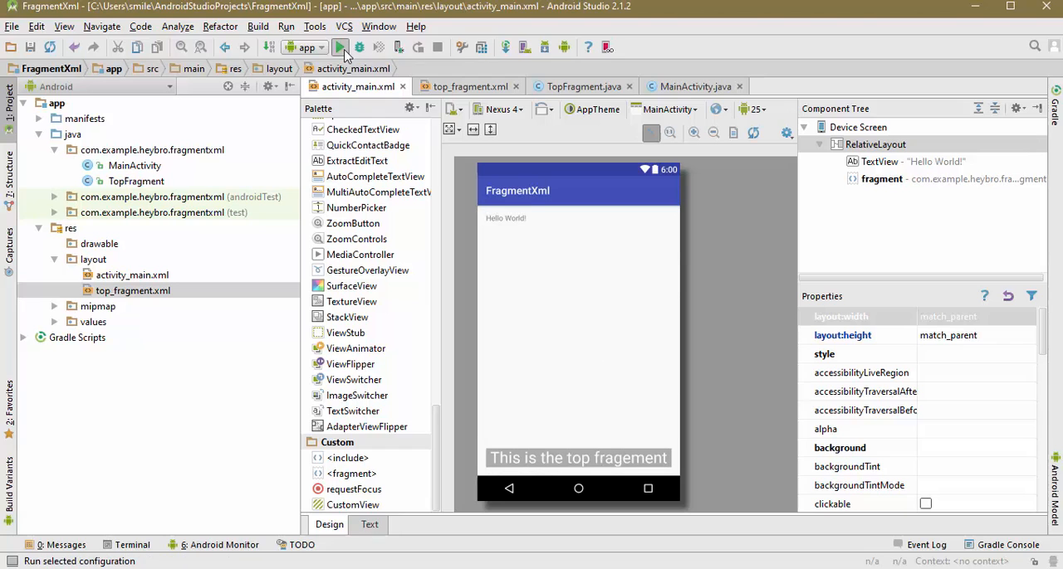
- Run the app and deploy it to the Nexus 6 API 23 emulator
click(349, 47)
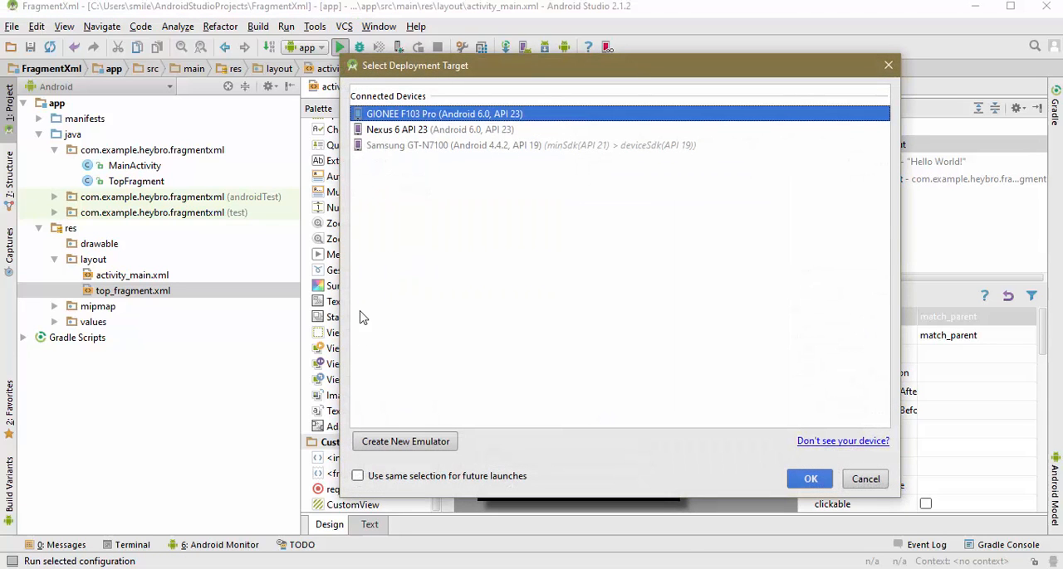
click(357, 476)
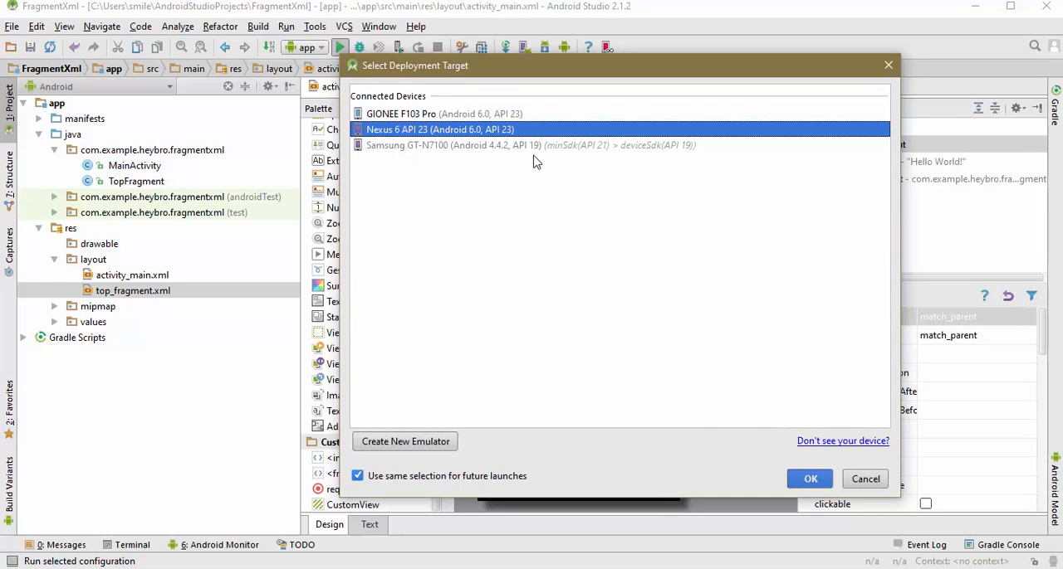
click(810, 479)
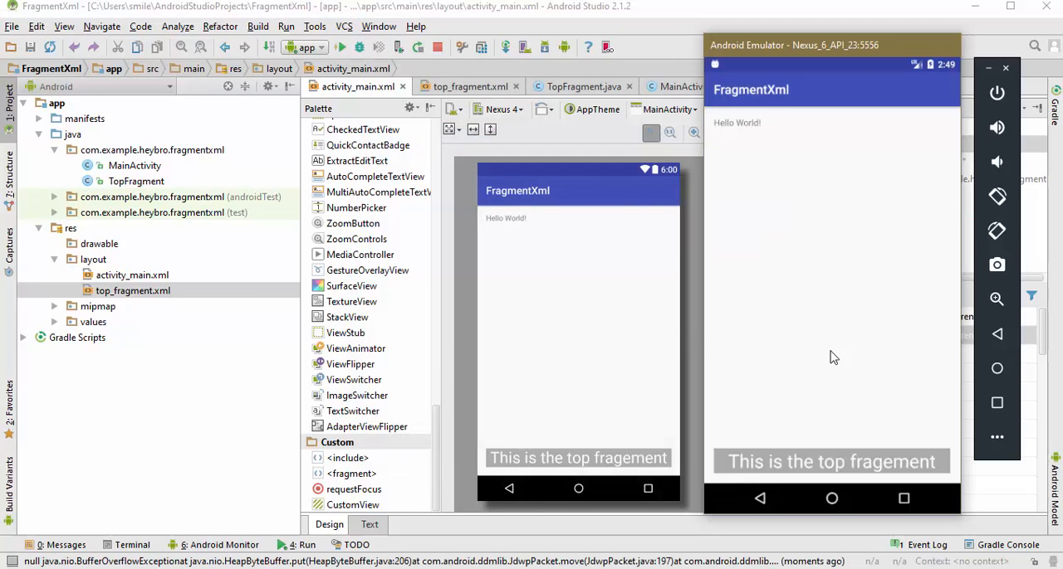
mouse_move(782, 474)
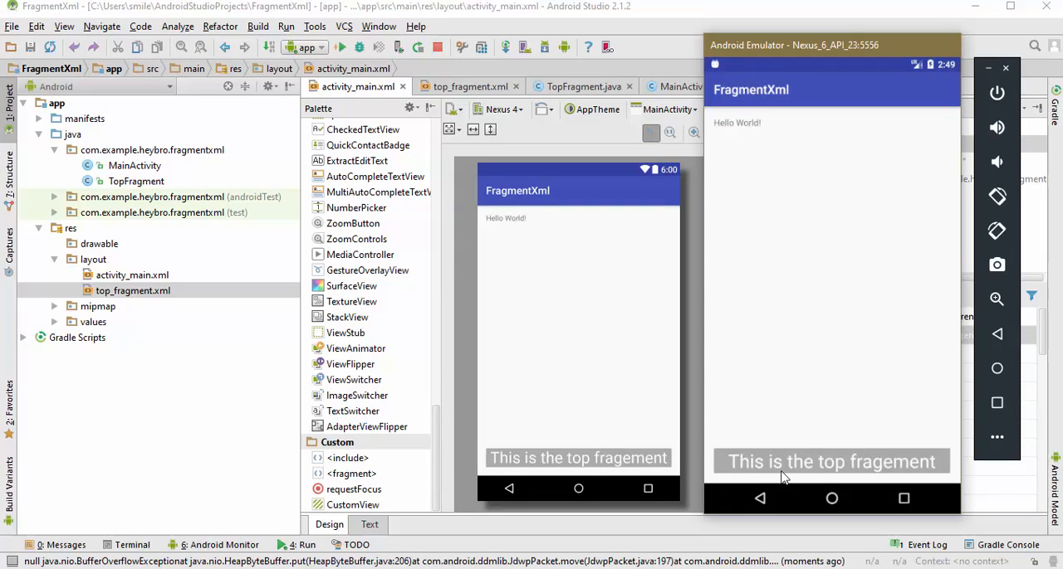
mouse_move(815, 425)
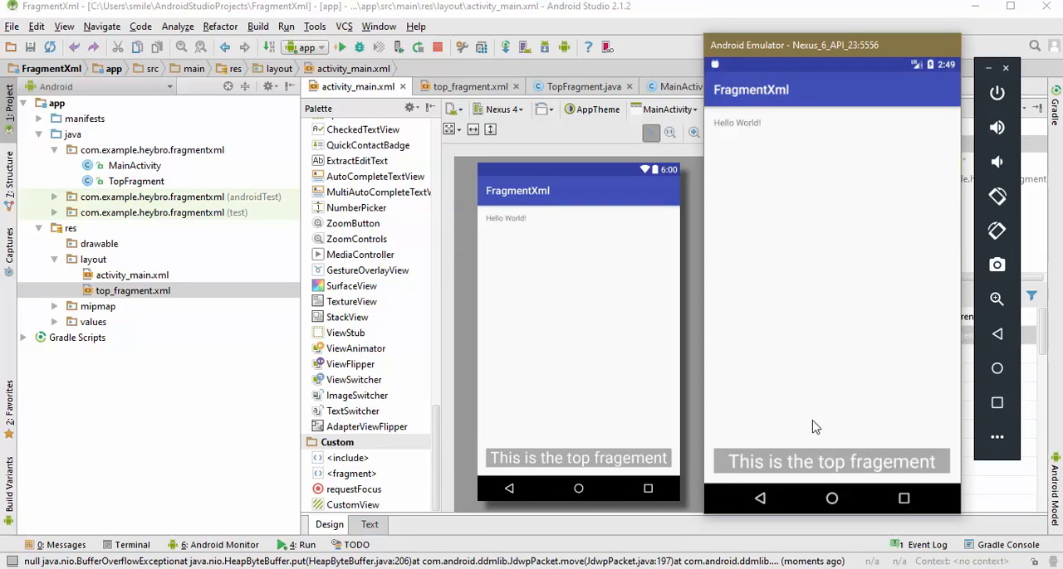
mouse_move(793, 422)
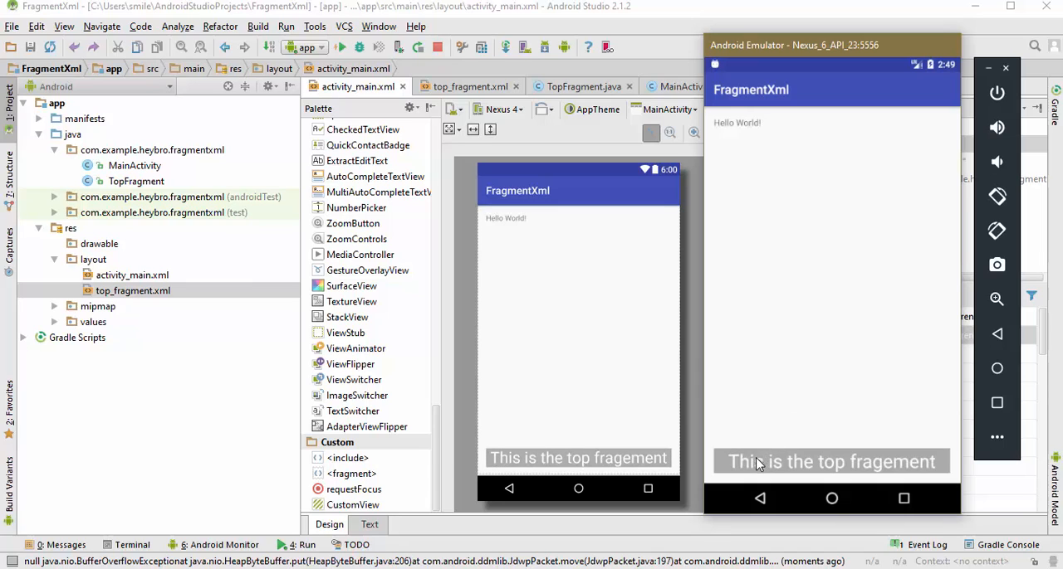
mouse_move(846, 457)
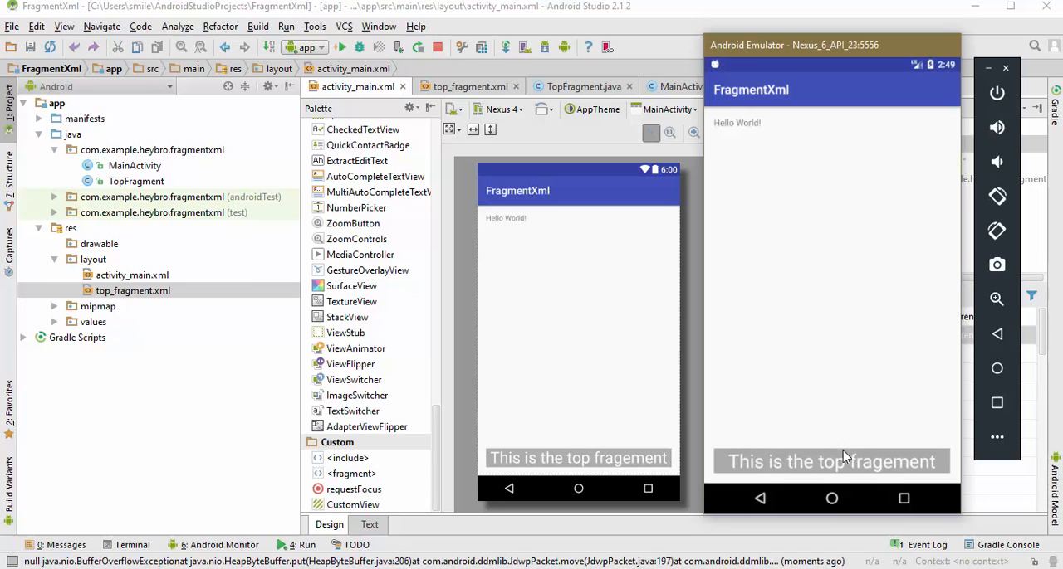
mouse_move(778, 334)
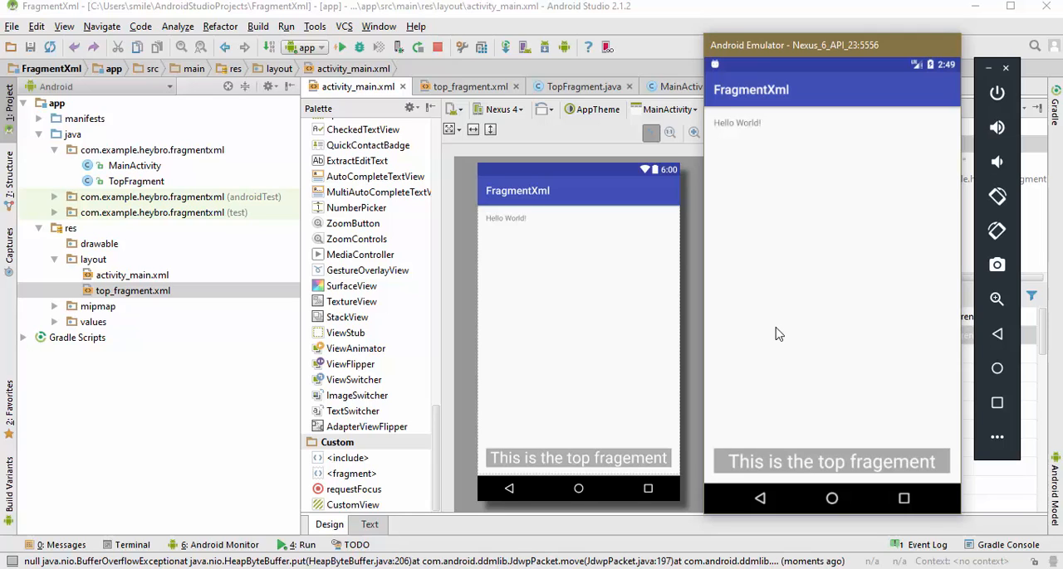